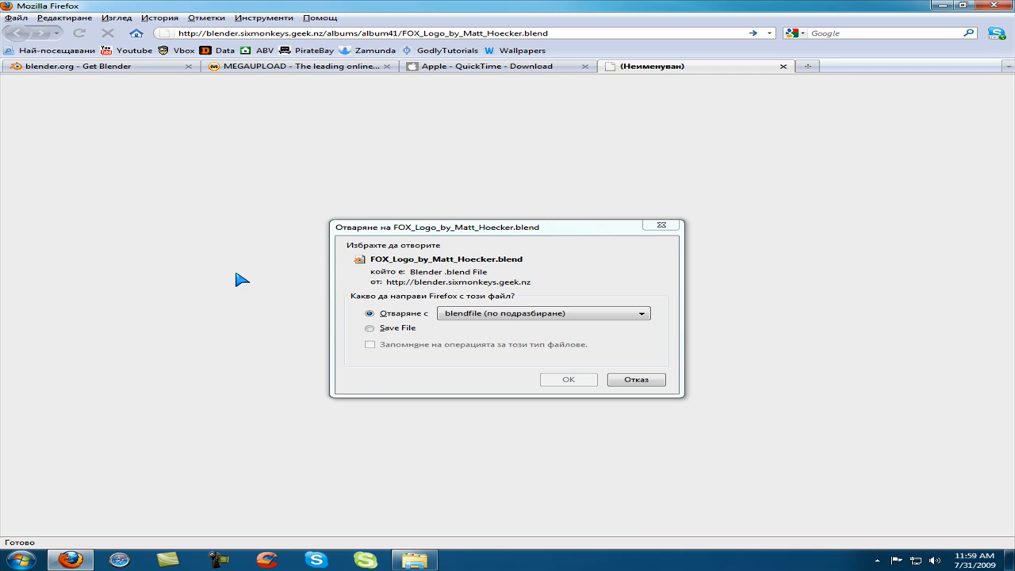
mouse_move(424, 270)
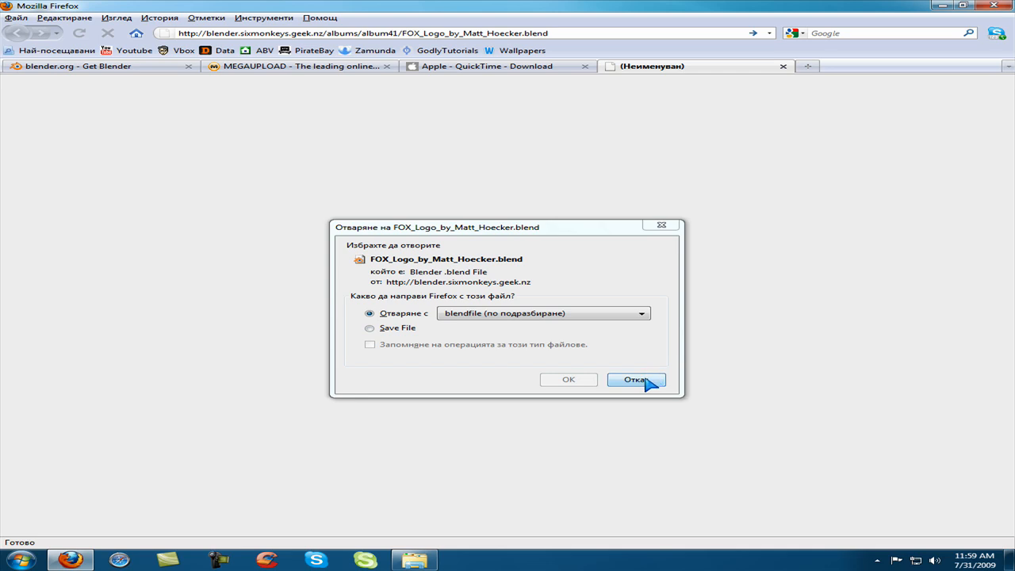
Cancel opening the FOX logo file and switch to the Get Blender tab
click(636, 380)
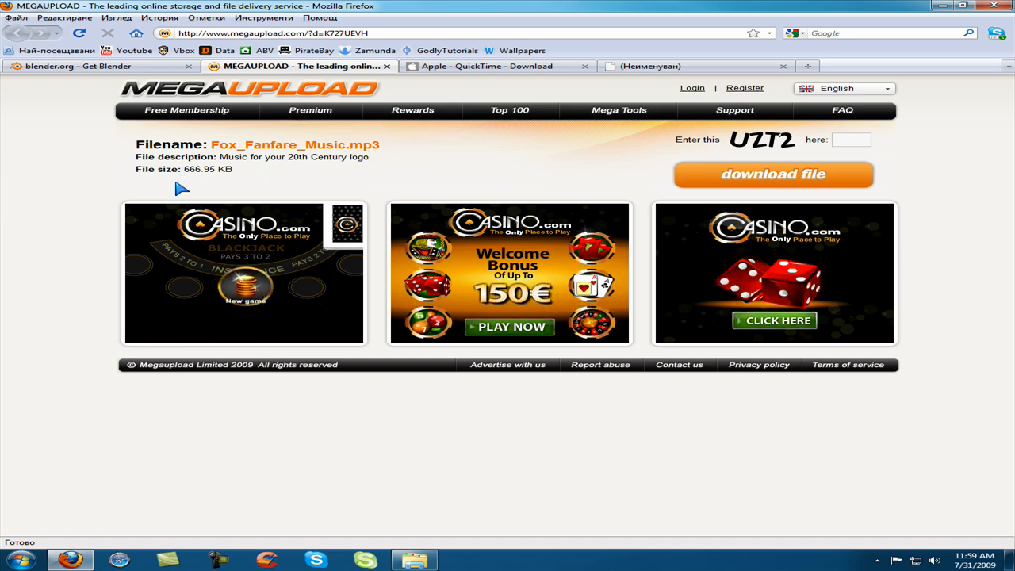
click(102, 66)
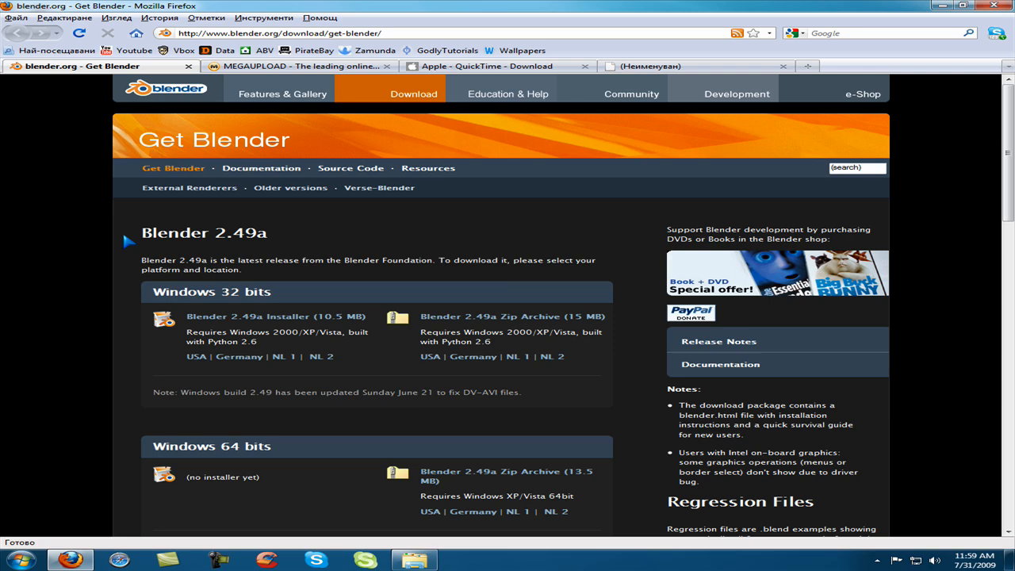
mouse_move(268, 247)
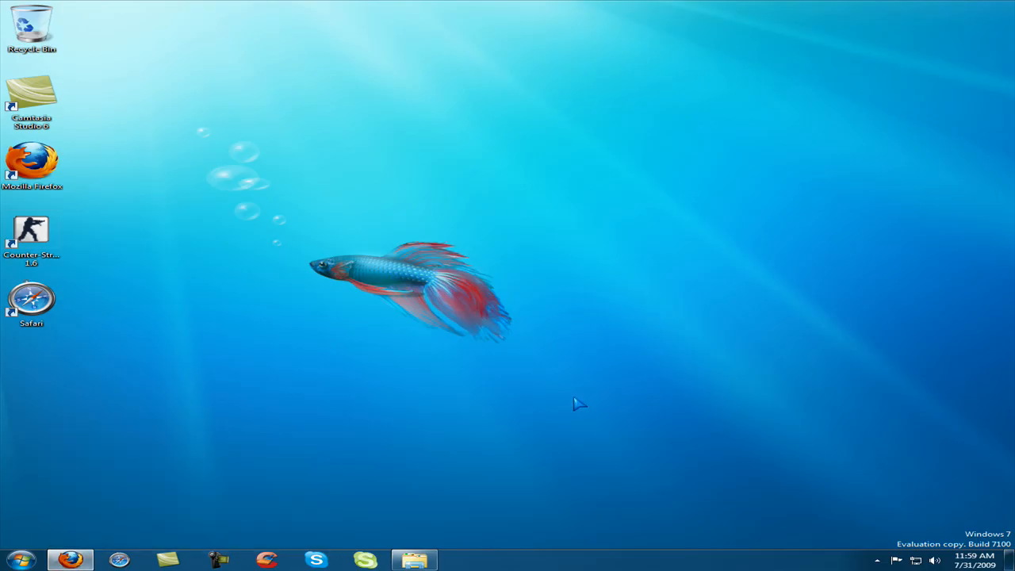
mouse_move(573, 382)
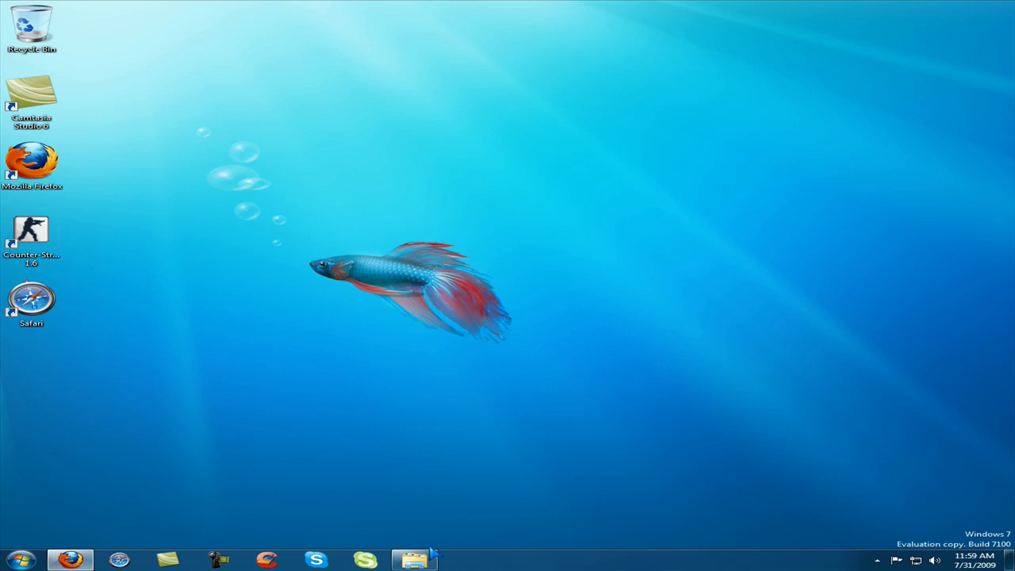
Open FOX_Logo_by_Matt_Hoecker.blend from the D: Downloads folder in Blender
click(414, 560)
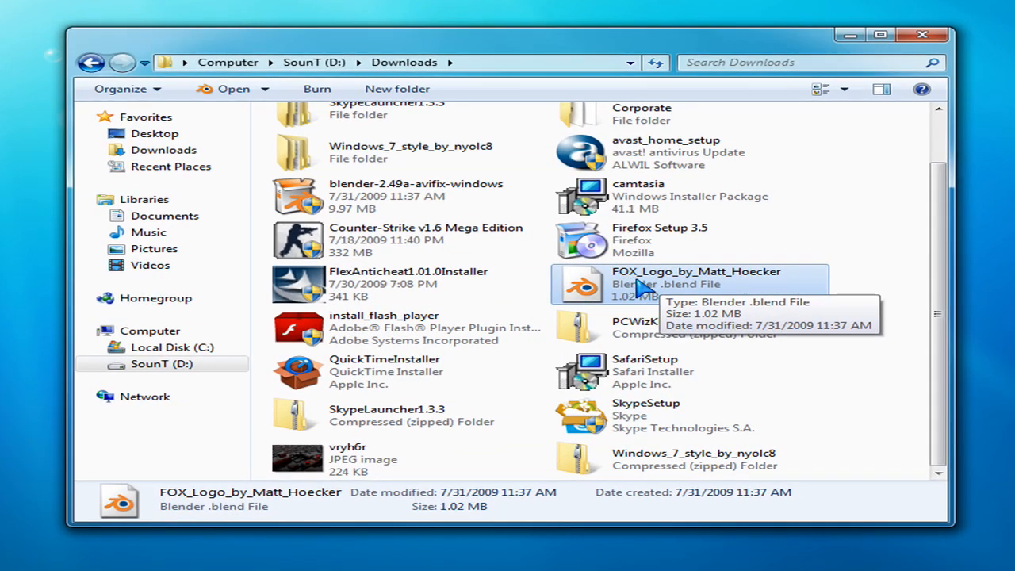
mouse_move(650, 285)
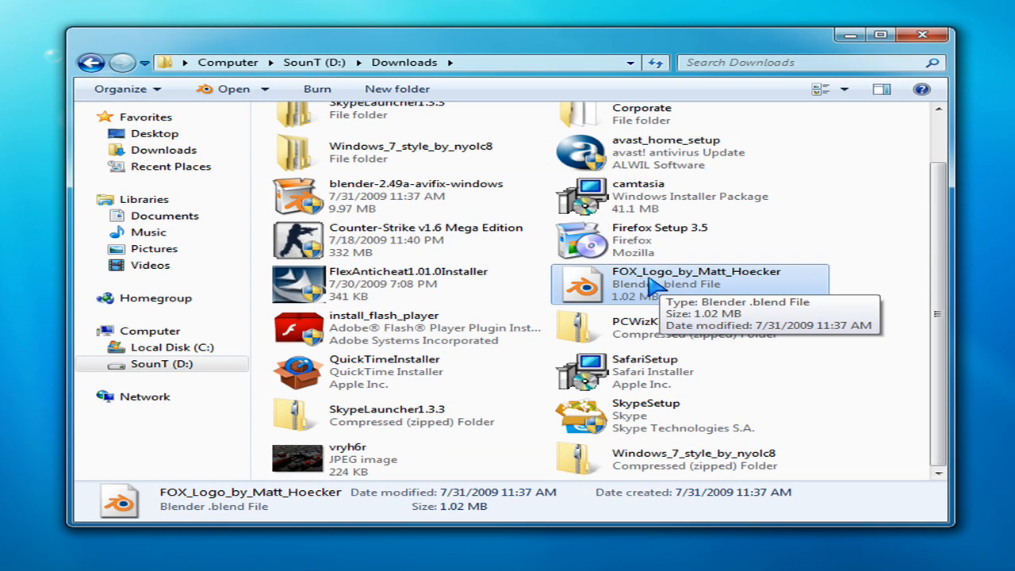
mouse_move(663, 288)
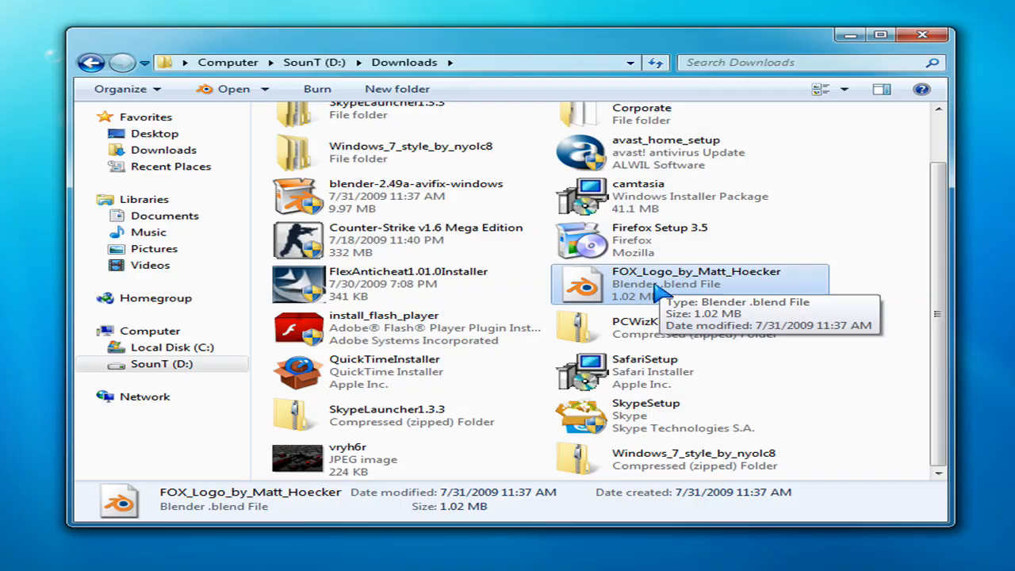
double_click(697, 283)
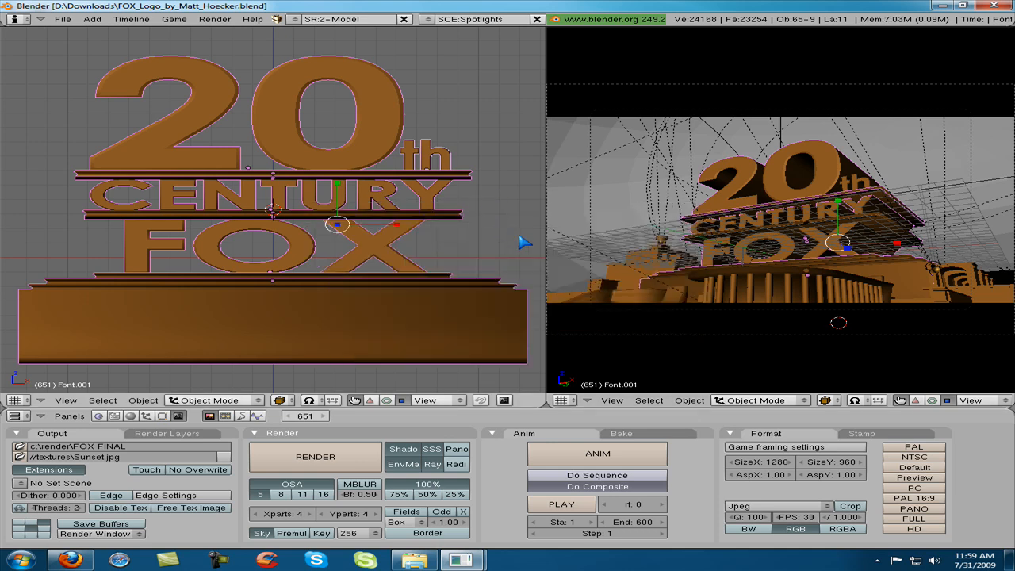
mouse_move(498, 249)
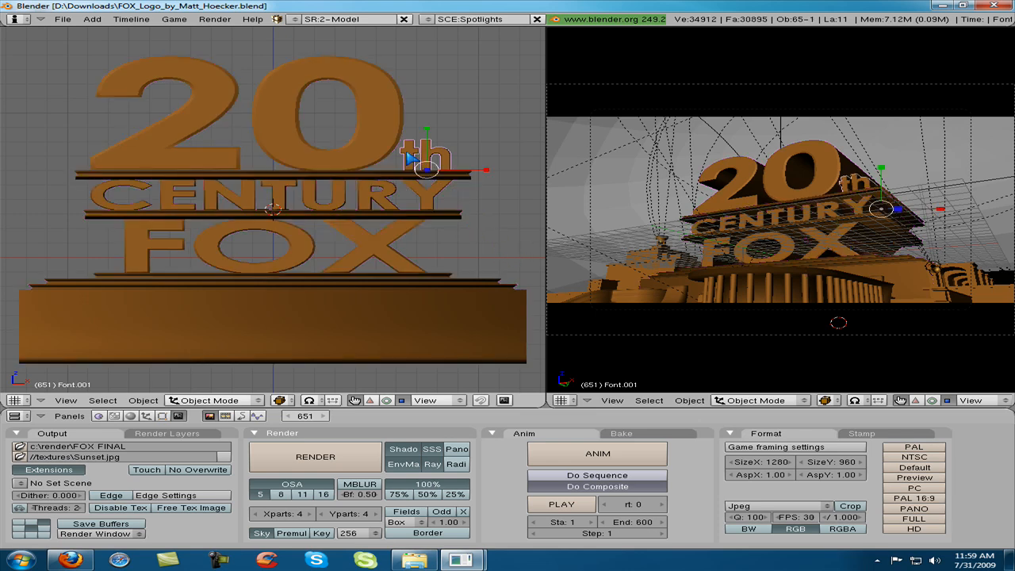
Delete the small 'th' object and select the '20' text object for editing
key(Tab)
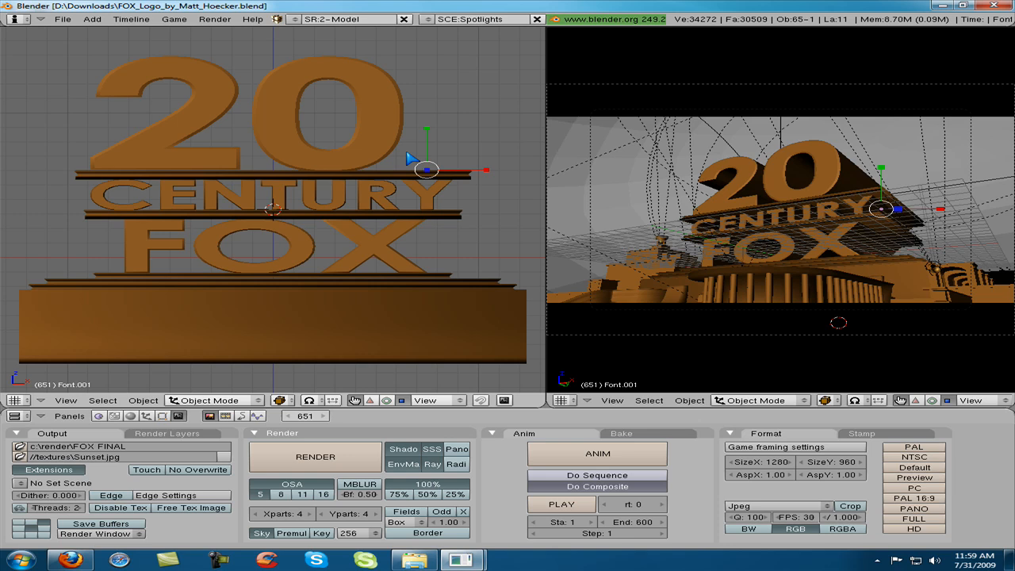
mouse_move(278, 133)
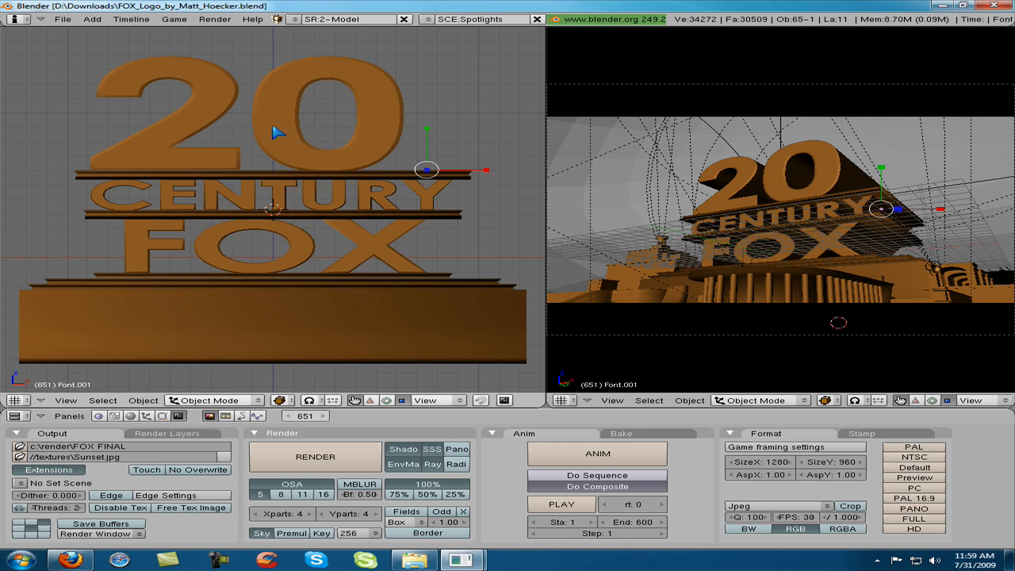
click(246, 168)
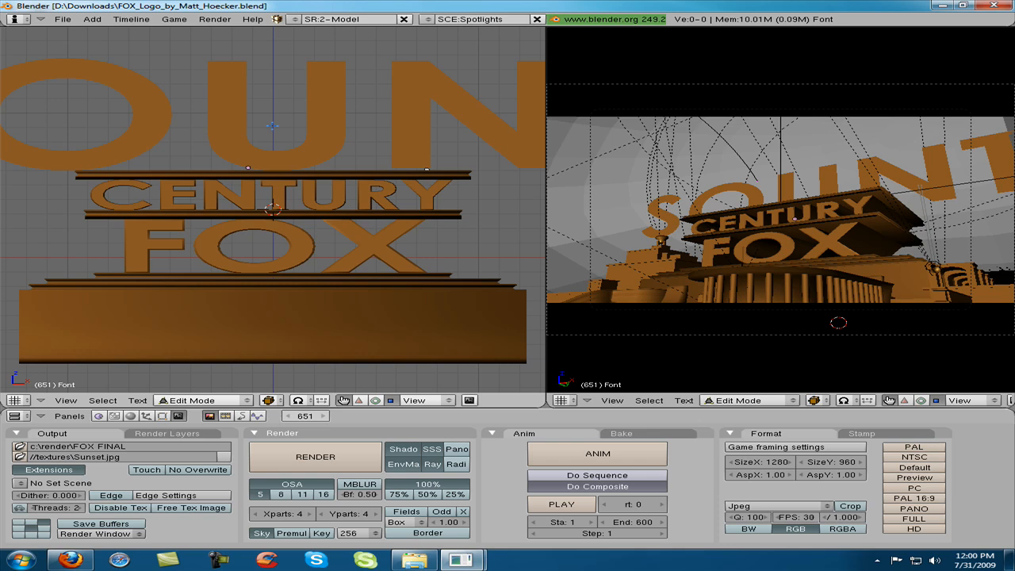
mouse_move(278, 133)
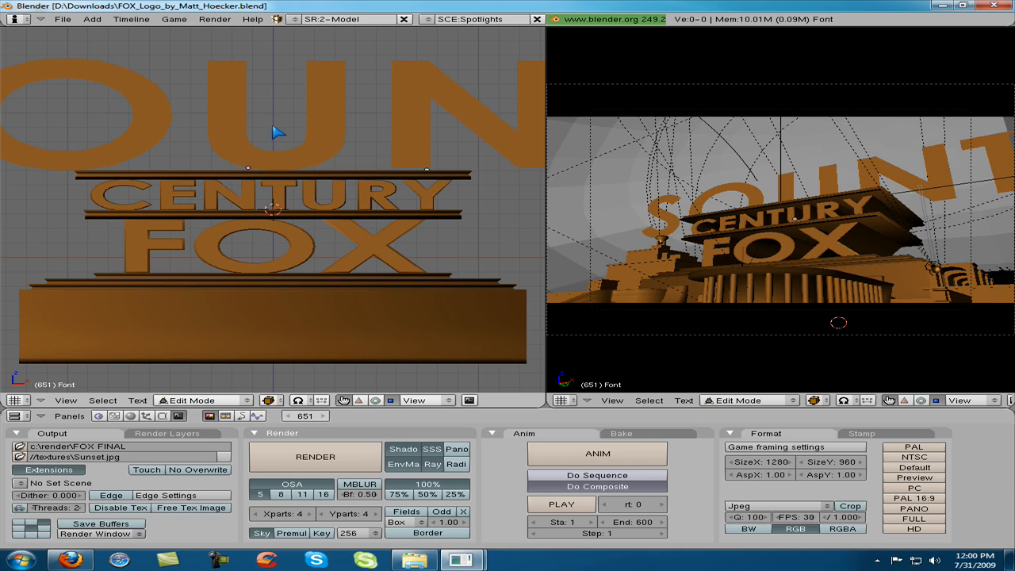
Exit text editing so the top word 'SOUN' is a solid object
click(210, 400)
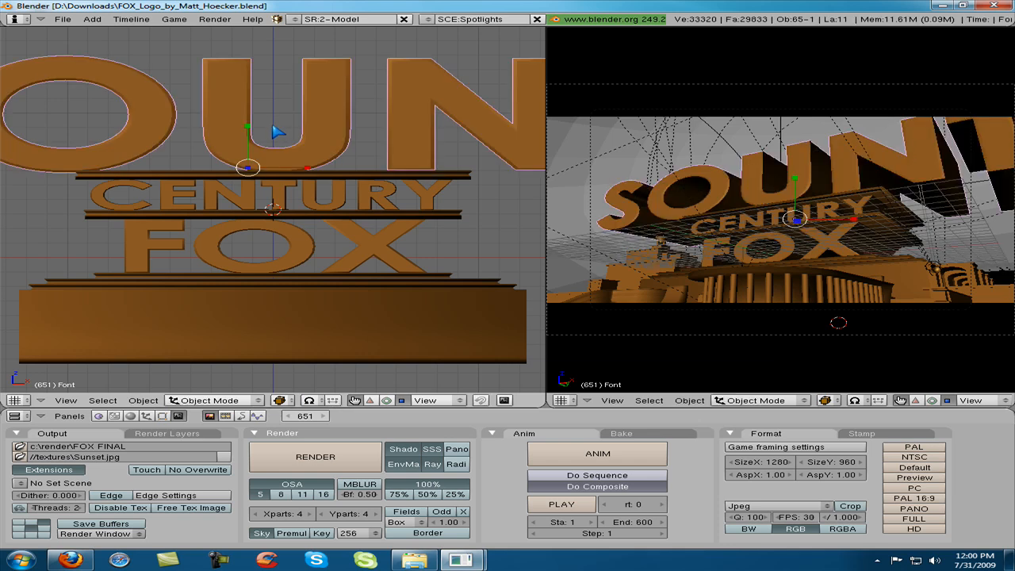
mouse_move(248, 200)
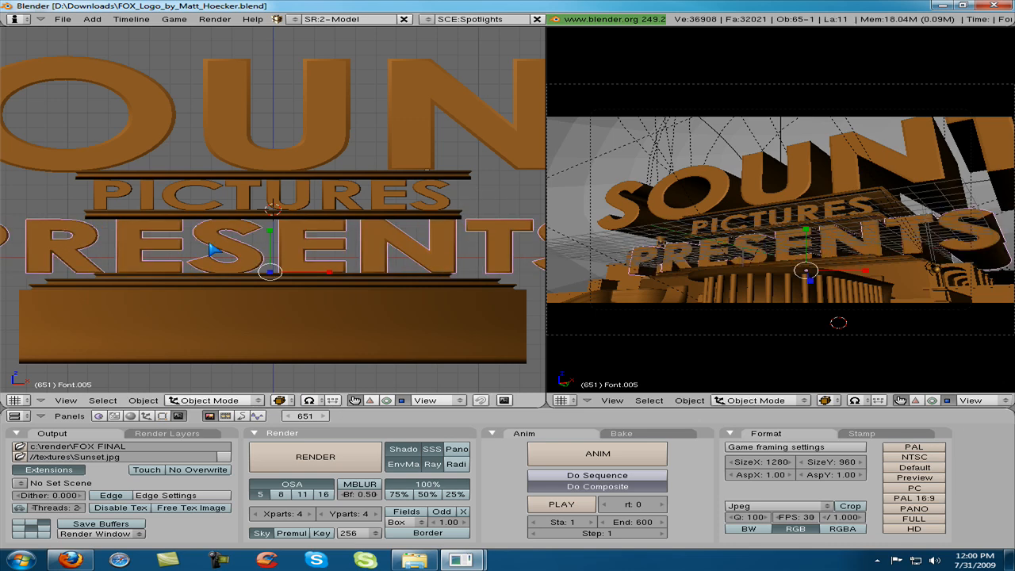
mouse_move(216, 249)
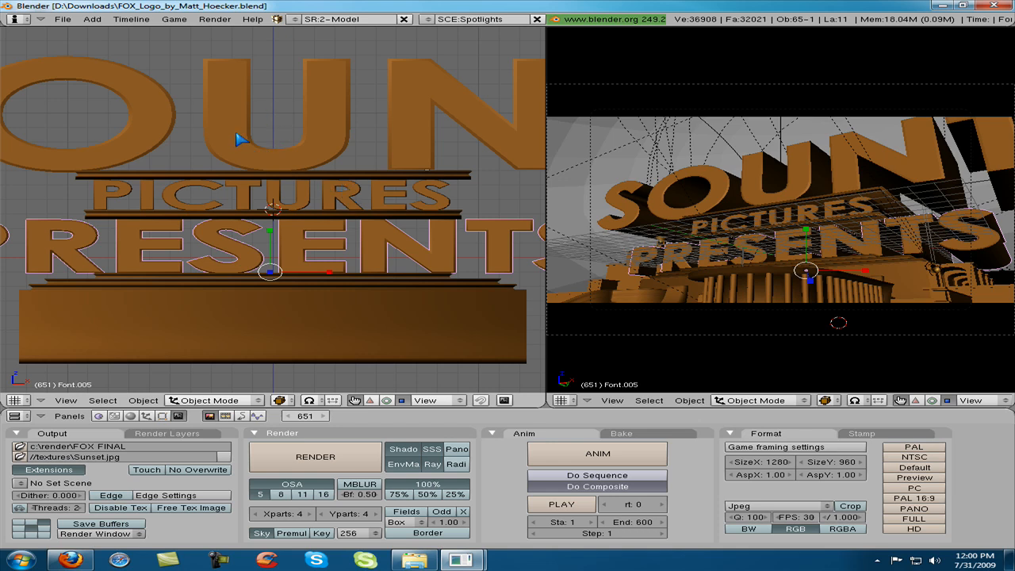
mouse_move(329, 282)
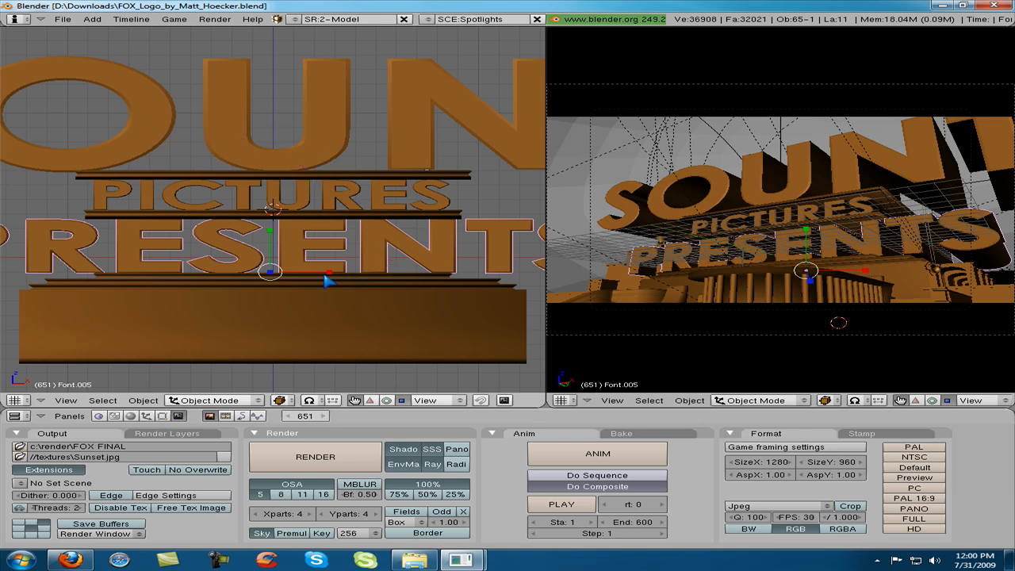
mouse_move(273, 237)
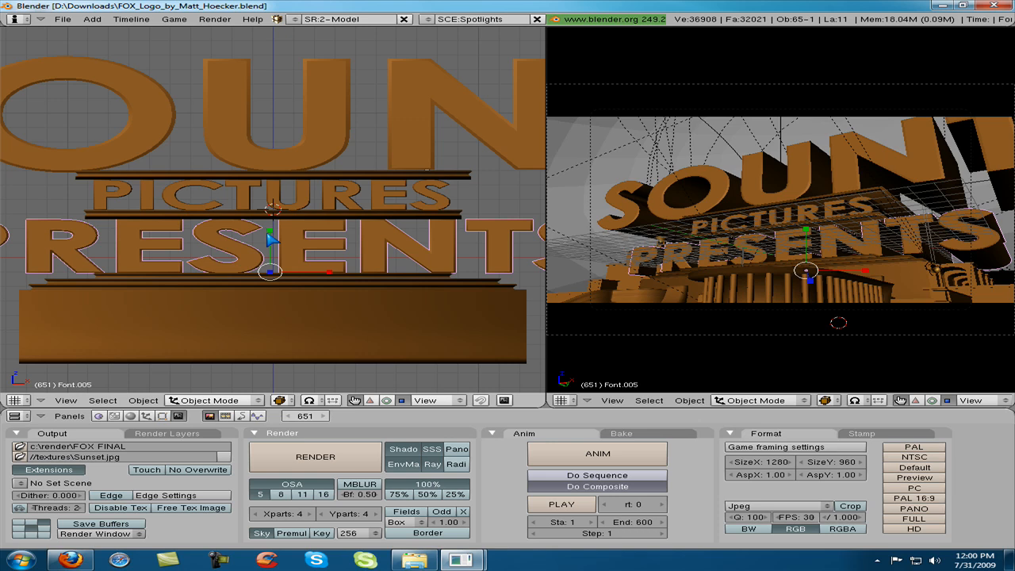
mouse_move(333, 290)
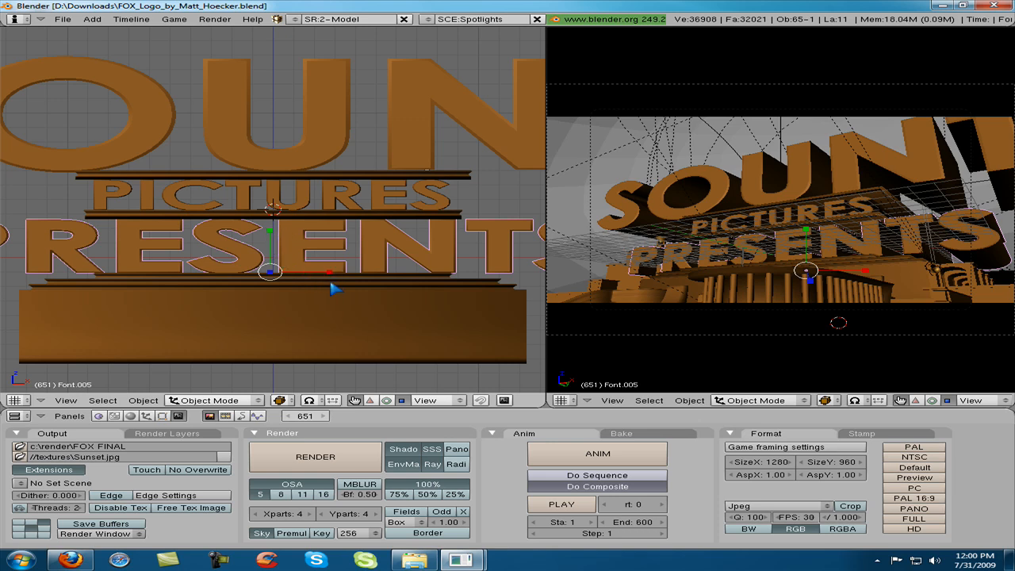
mouse_move(306, 270)
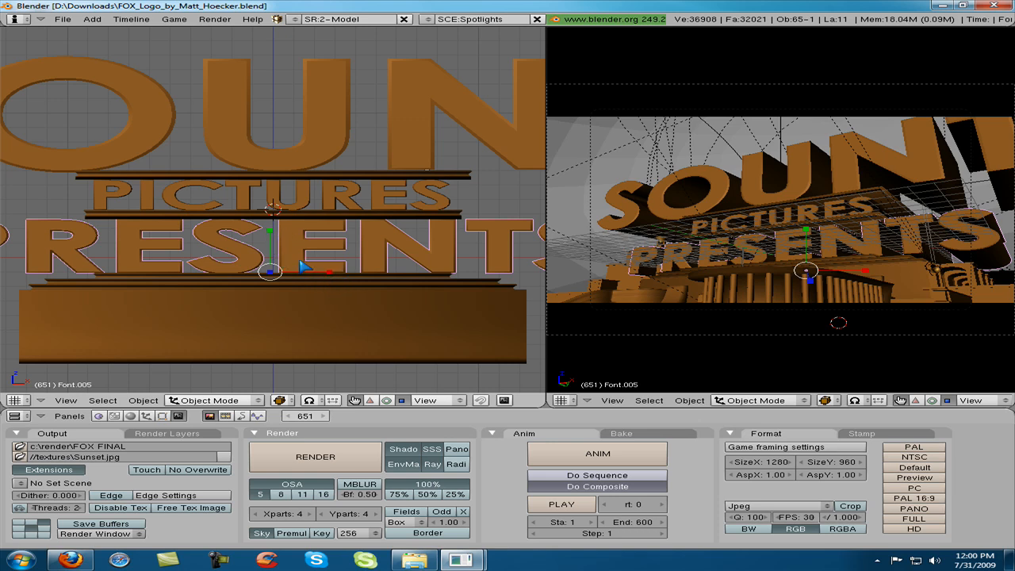
mouse_move(230, 115)
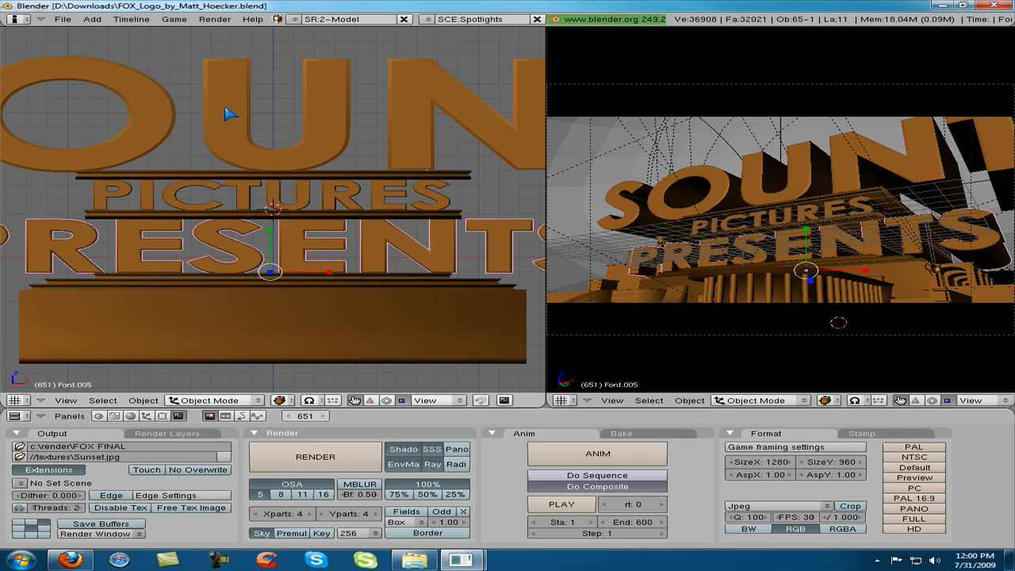
mouse_move(230, 115)
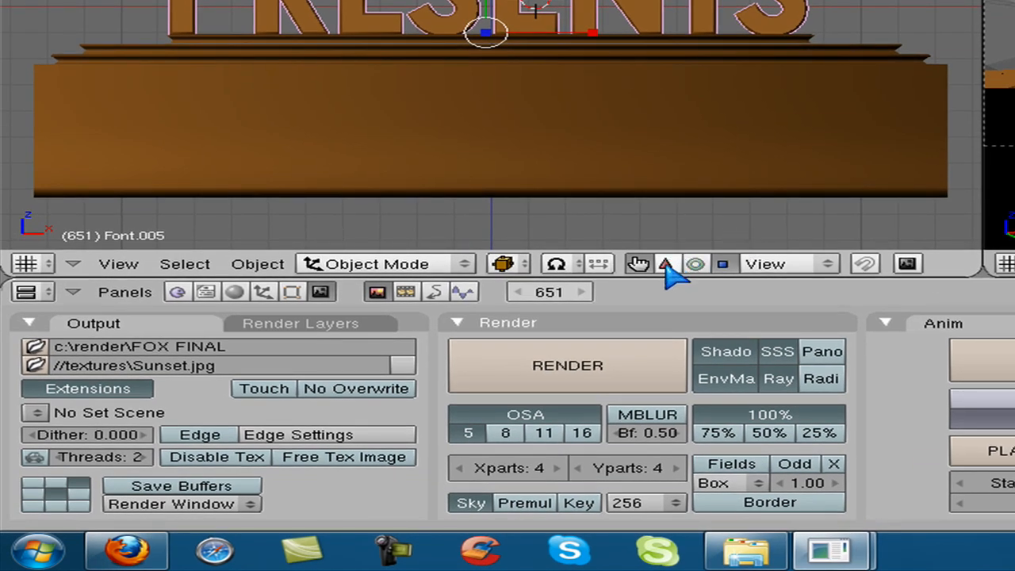
mouse_move(665, 263)
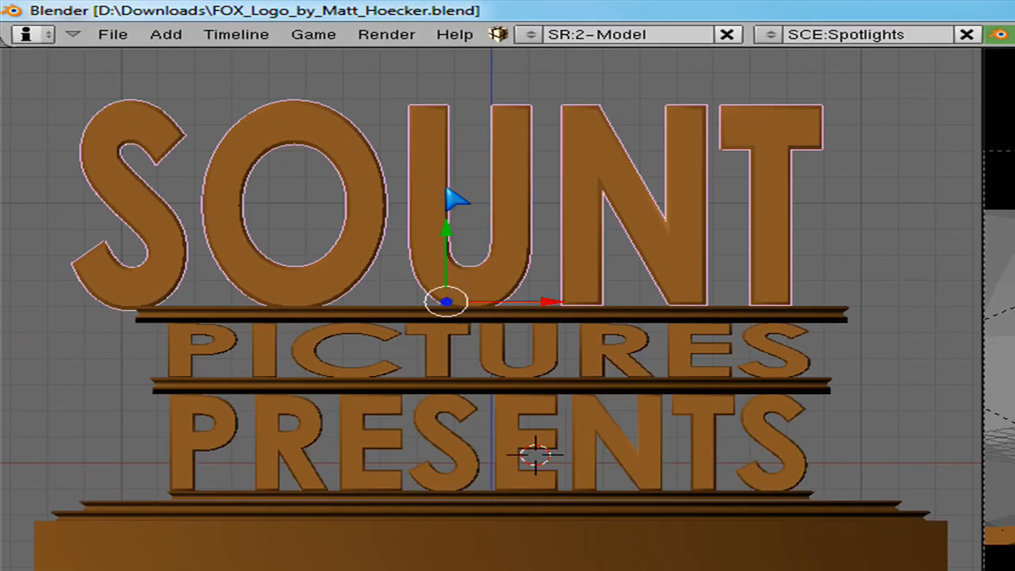
Select the title text object now reading 'SOUNT'
click(583, 317)
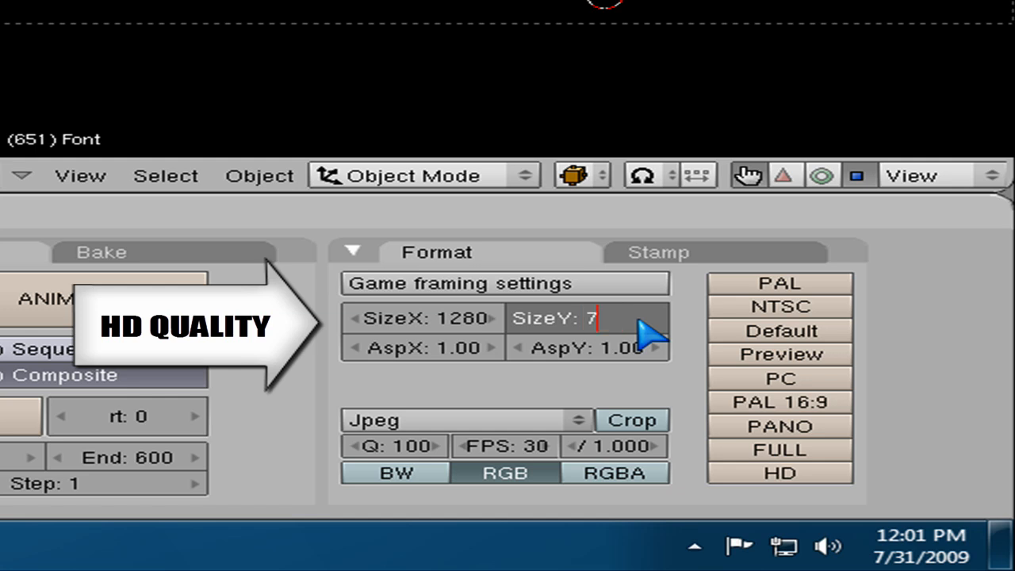
Set render height to 720 and choose QuickTime as the output format
text(20)
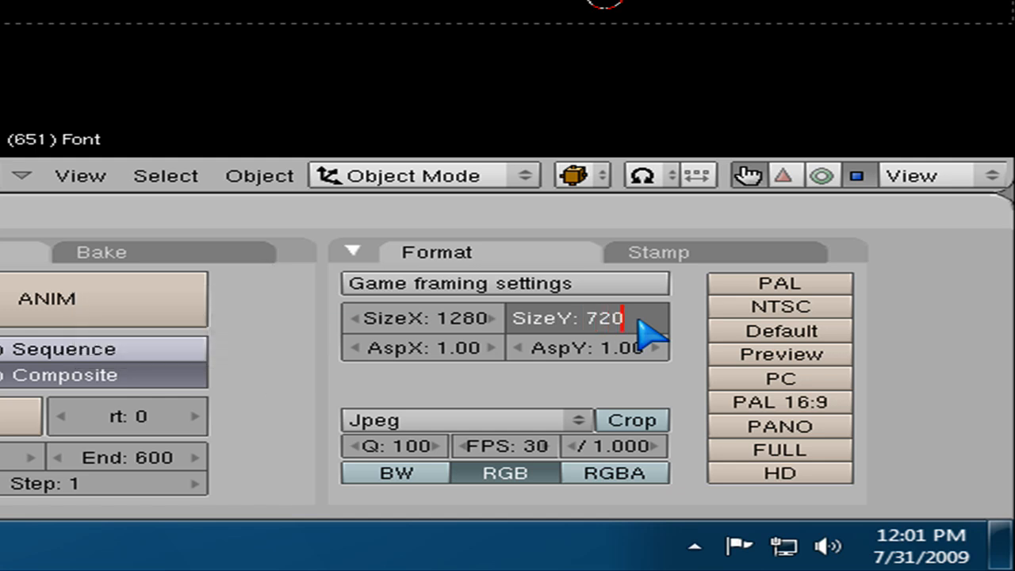
mouse_move(710, 444)
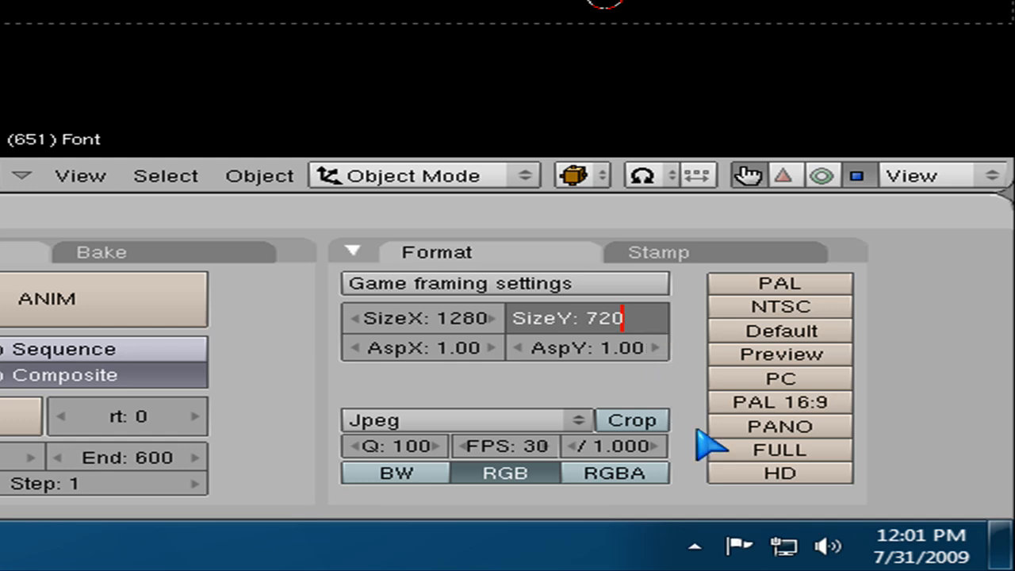
mouse_move(626, 432)
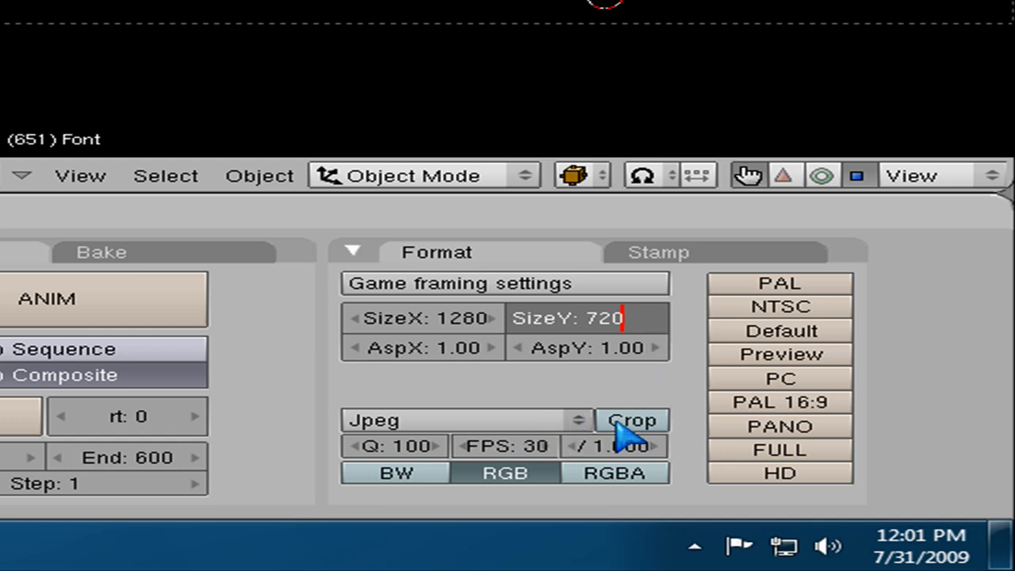
click(466, 420)
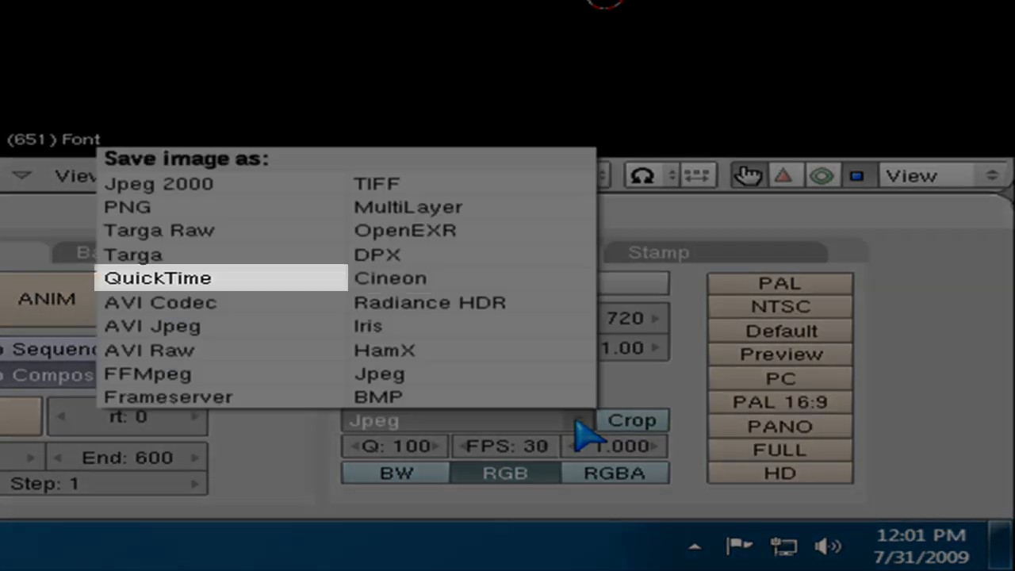
mouse_move(151, 290)
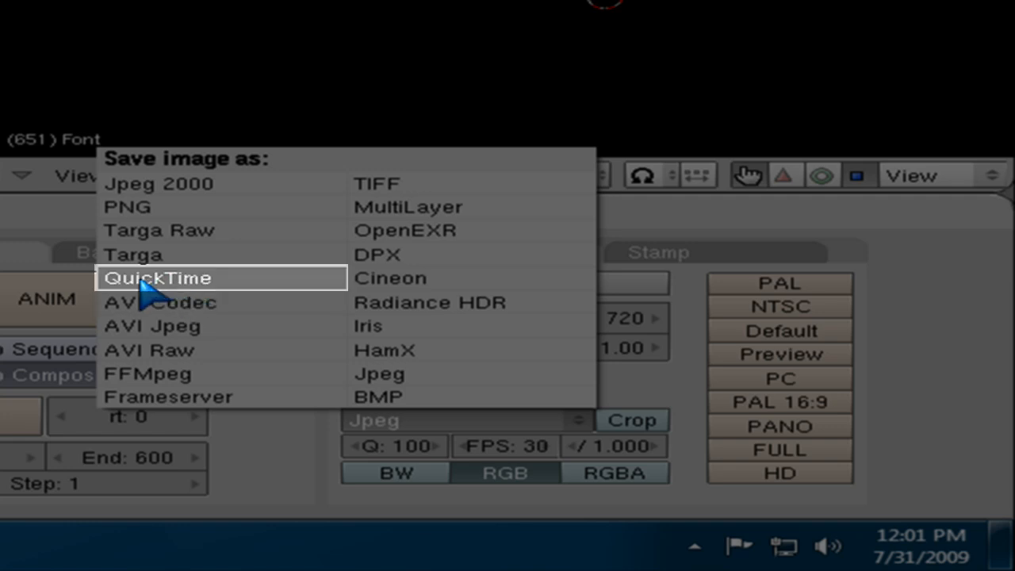
mouse_move(178, 294)
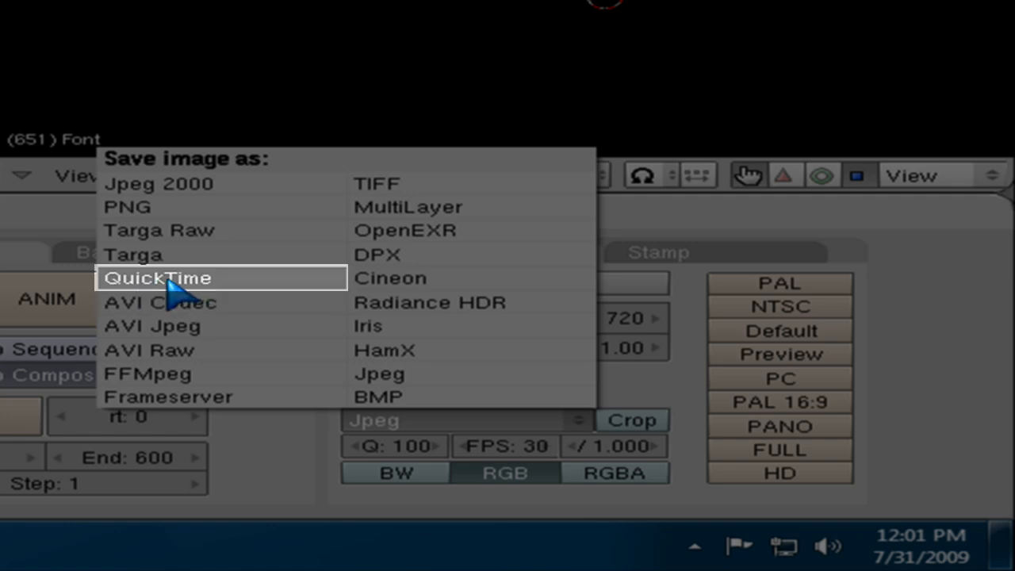
click(156, 278)
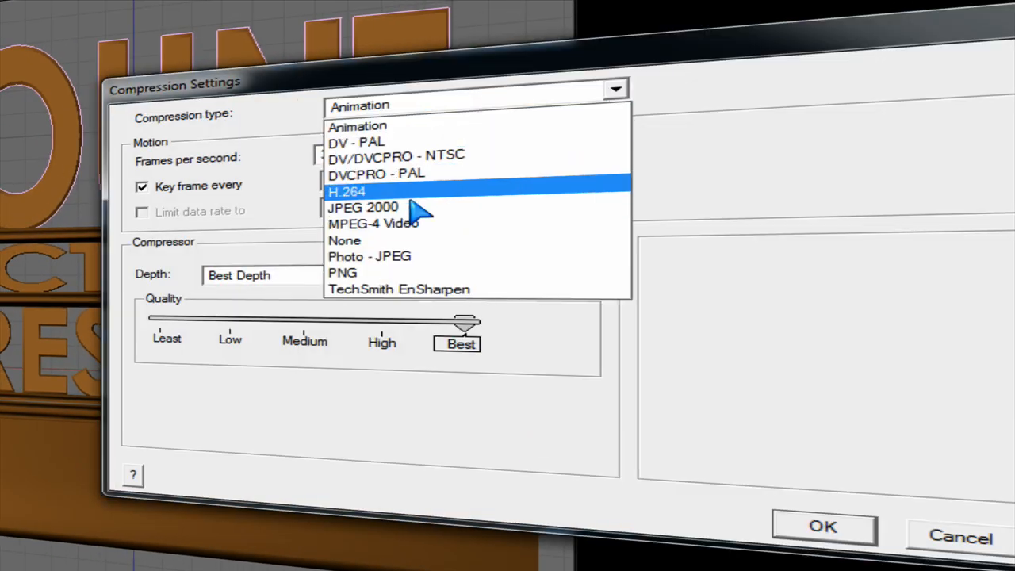
mouse_move(345, 207)
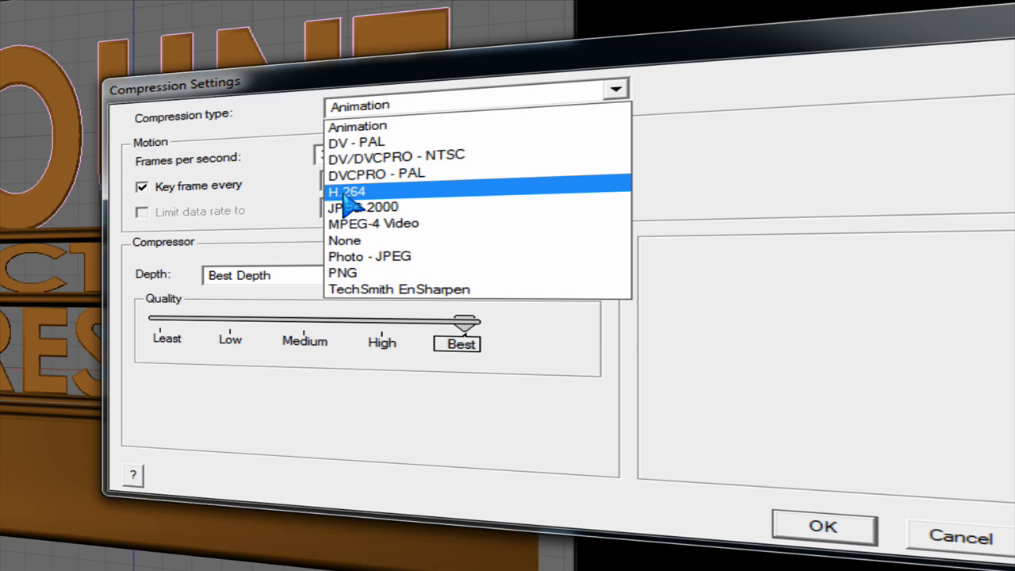
Choose H.264 compression type and confirm the compression settings
click(346, 191)
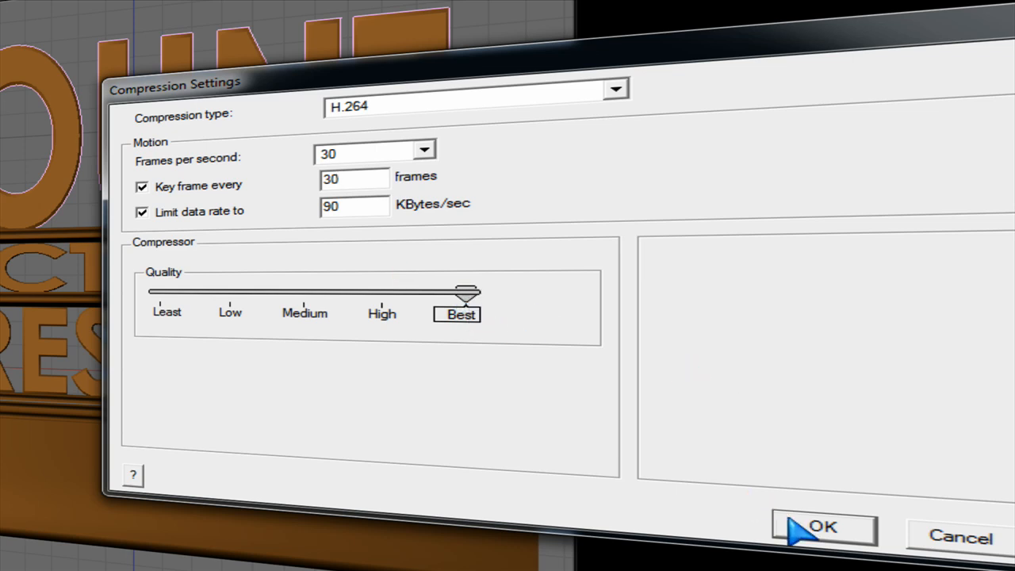
click(823, 527)
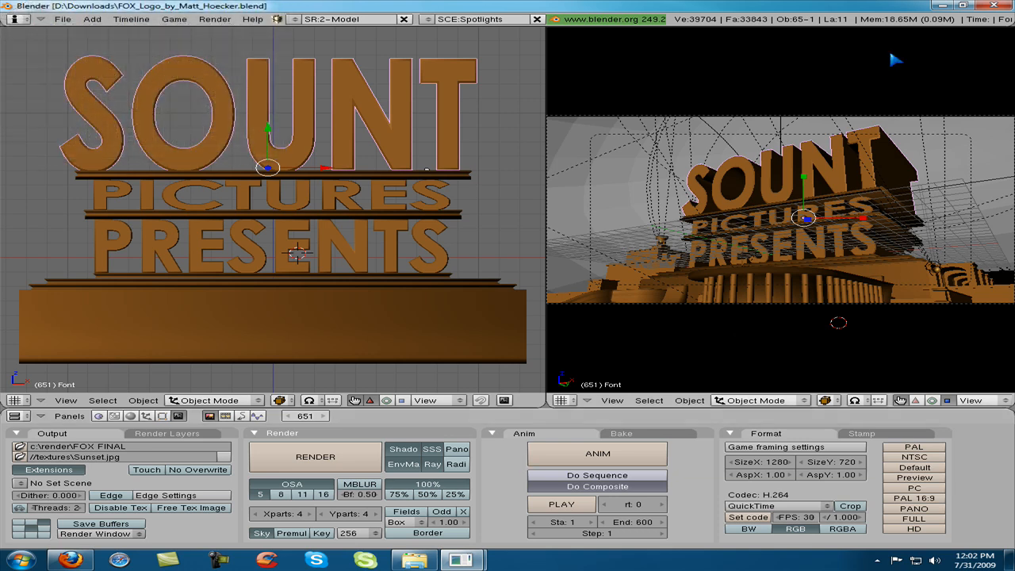
mouse_move(803, 138)
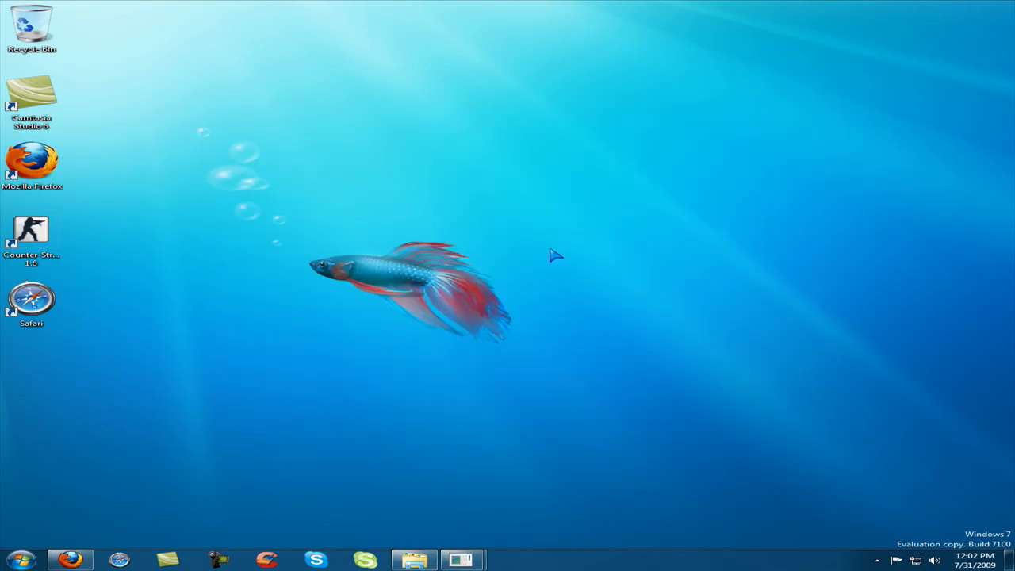
mouse_move(567, 267)
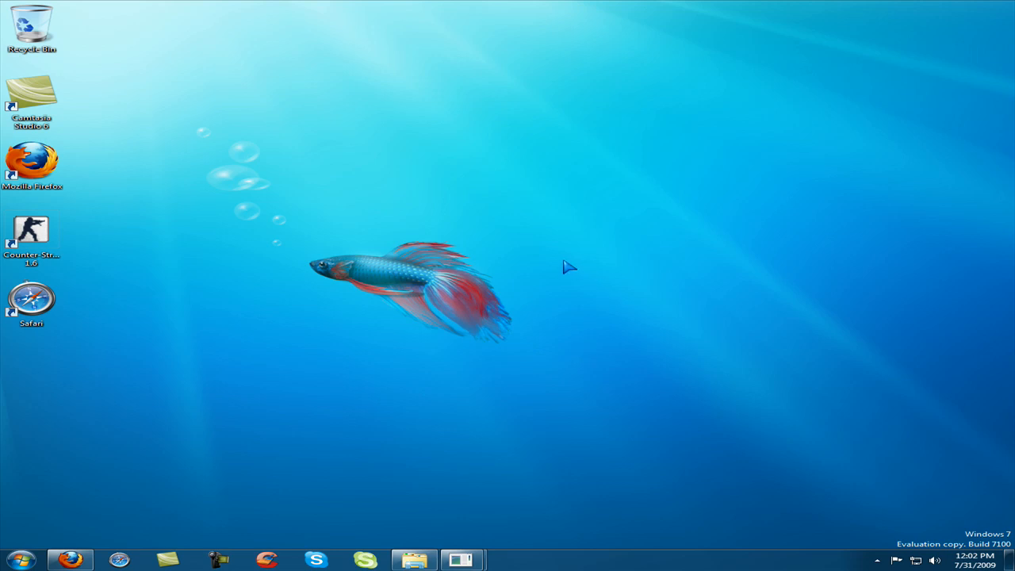
mouse_move(529, 252)
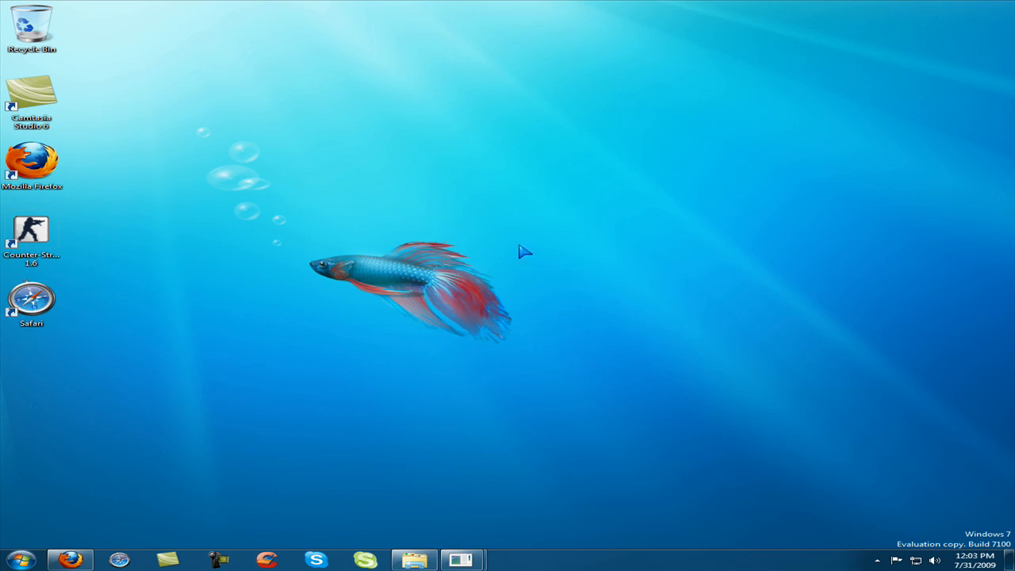
mouse_move(486, 250)
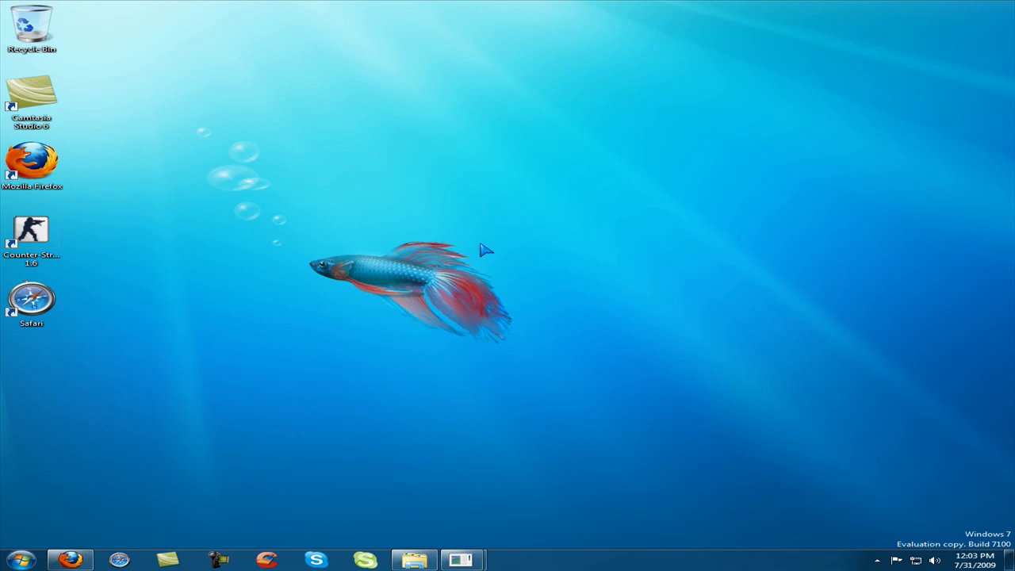